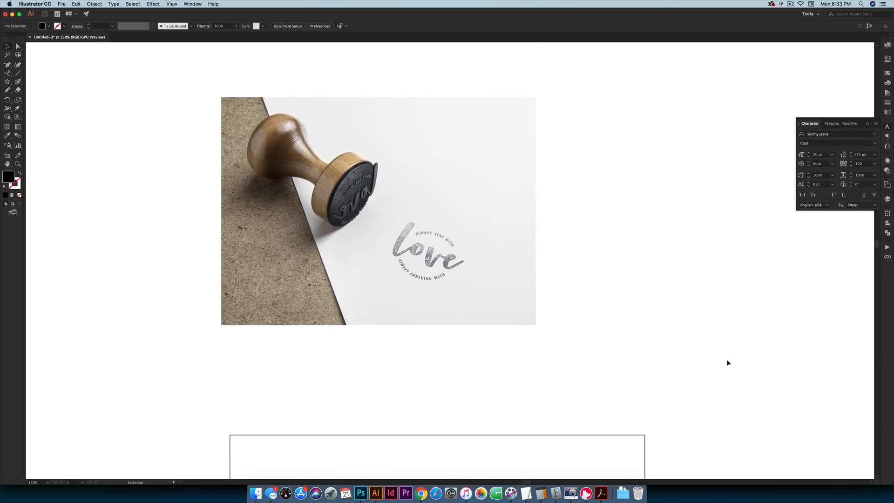
Draw a solid black circle with the Ellipse Tool in the artboard's lower middle.
scroll(down, 3)
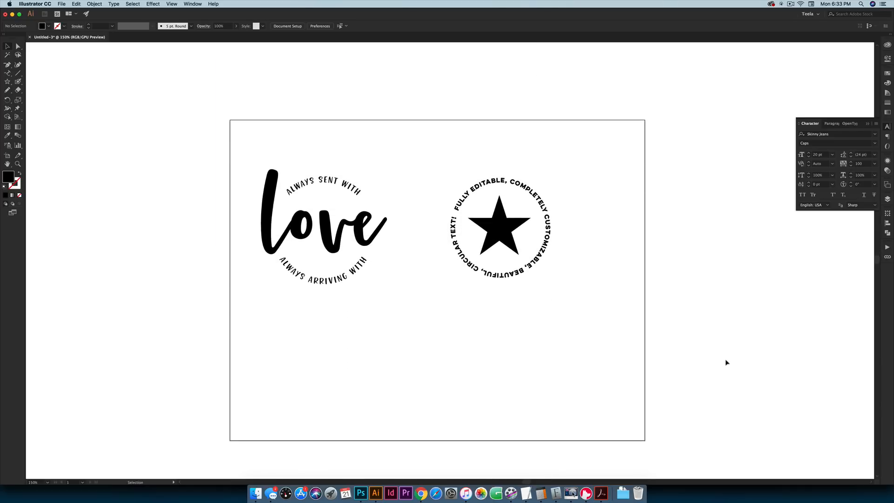
mouse_move(496, 293)
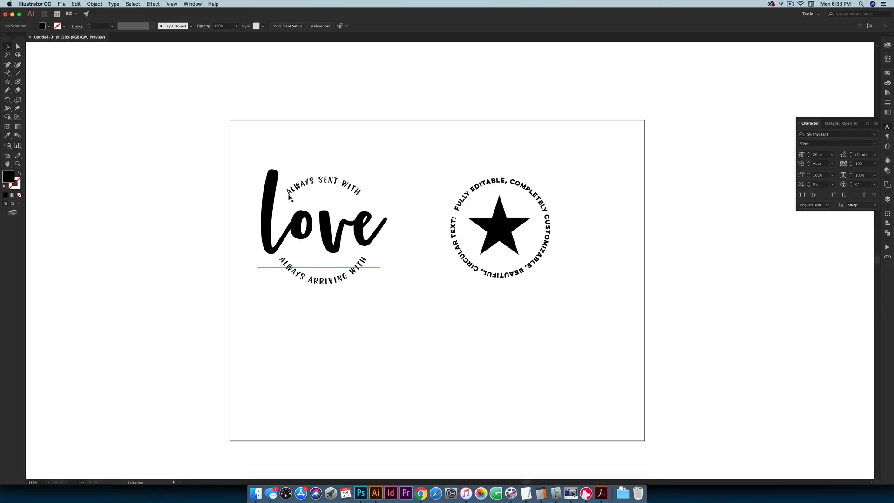
mouse_move(359, 201)
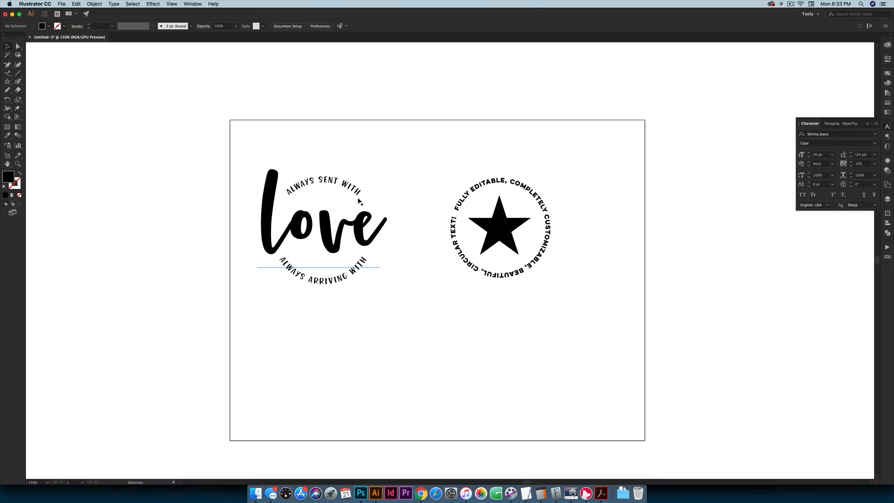
mouse_move(369, 259)
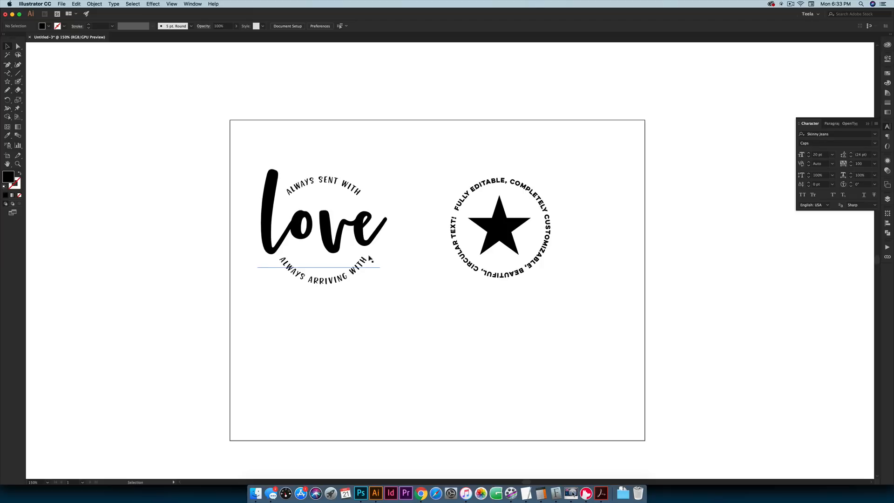
click(374, 304)
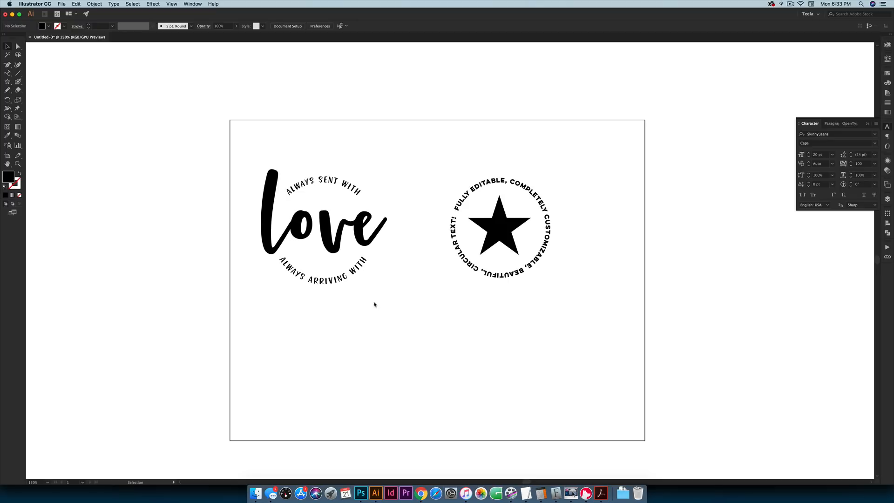
mouse_move(399, 289)
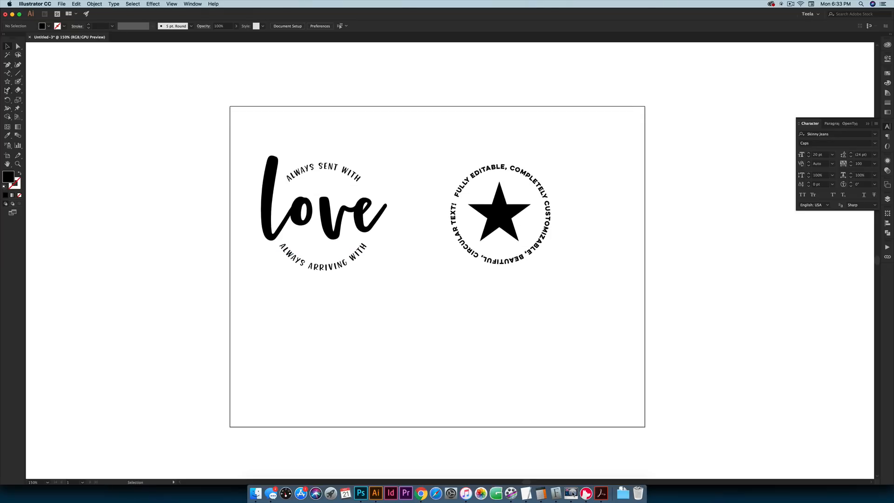
click(8, 91)
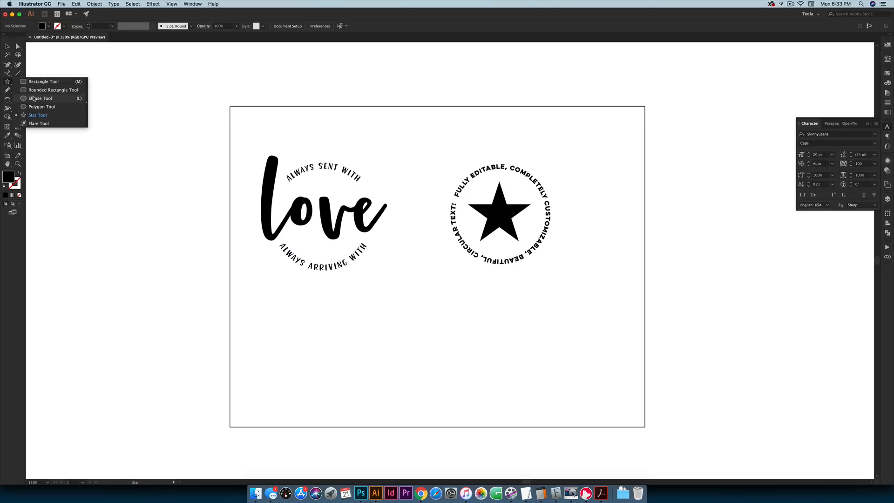
click(41, 98)
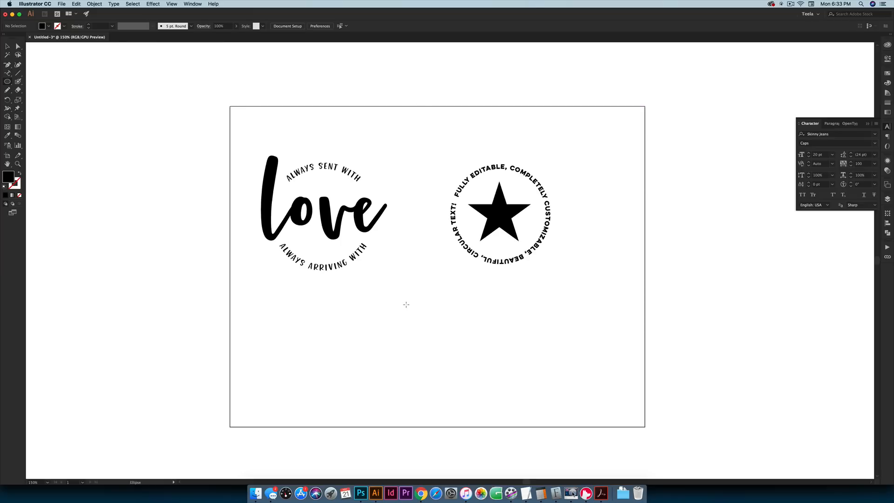
drag(406, 306, 504, 390)
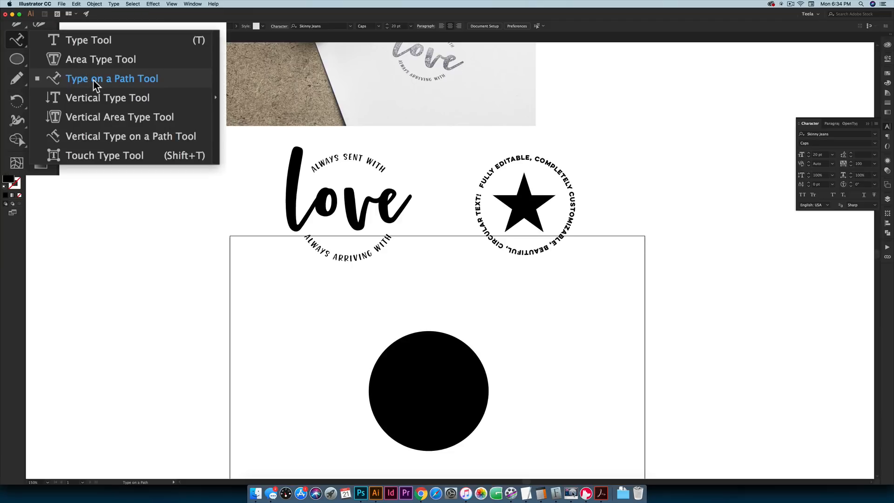
Run 'Fully editable, completely customizable, beautiful, circular text!' around the circle with Type on a Path.
click(112, 78)
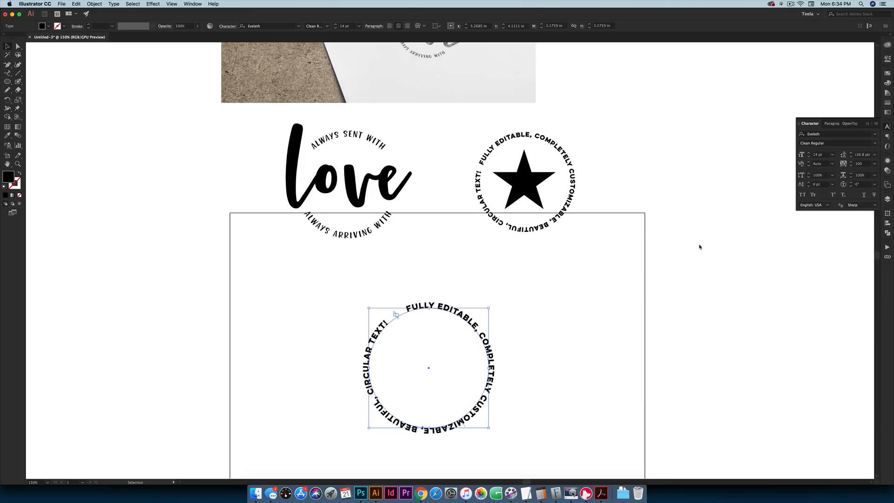
mouse_move(616, 168)
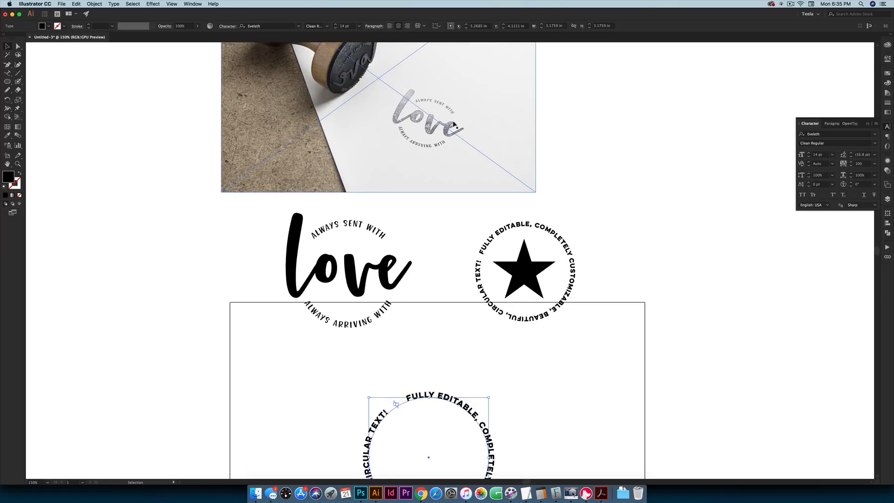
scroll(down, 3)
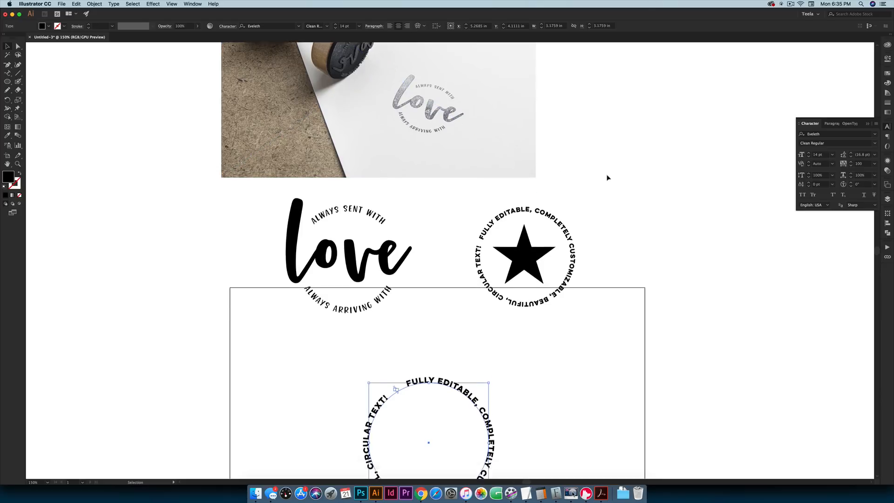
scroll(down, 3)
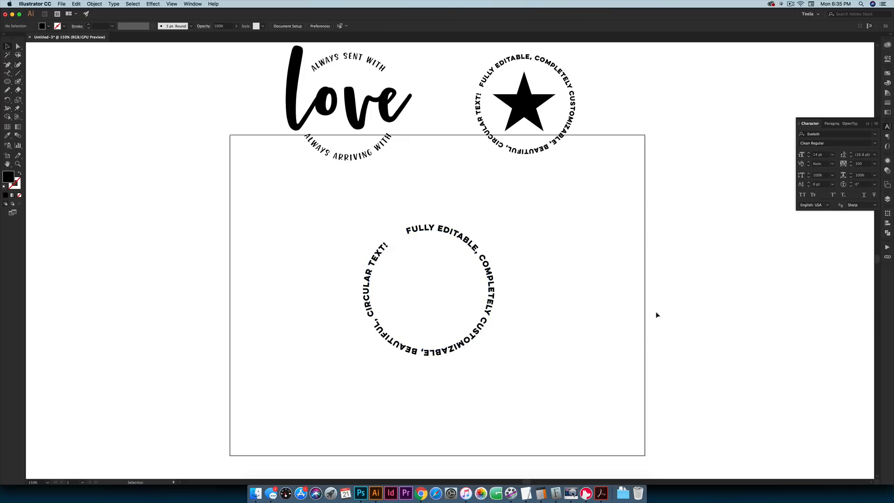
mouse_move(660, 312)
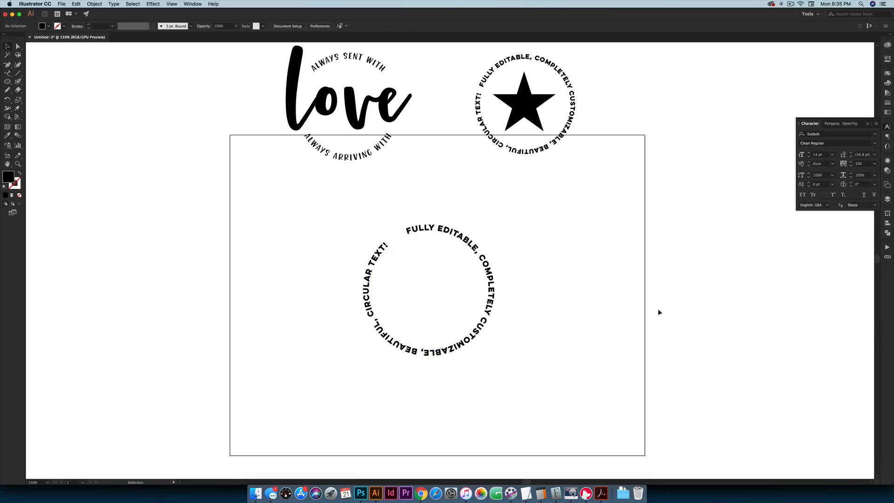
Slide the circular text's start bracket so the phrase begins at the upper left.
click(407, 236)
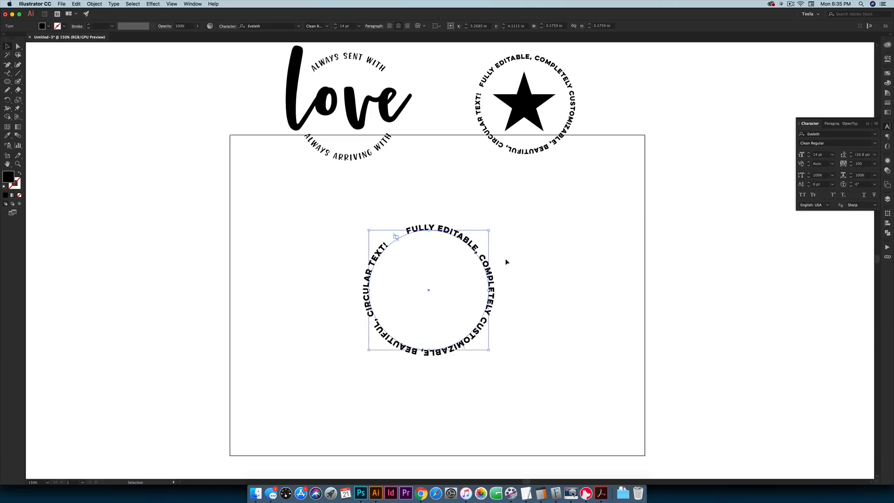
mouse_move(467, 350)
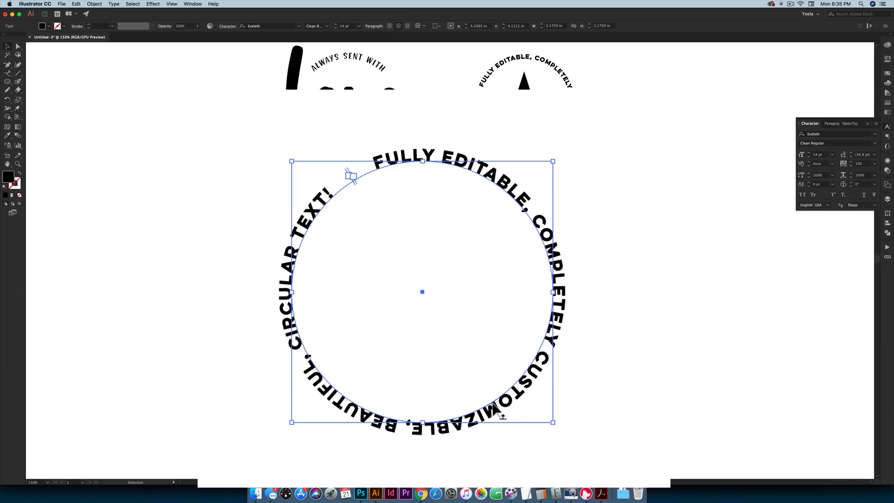
mouse_move(490, 158)
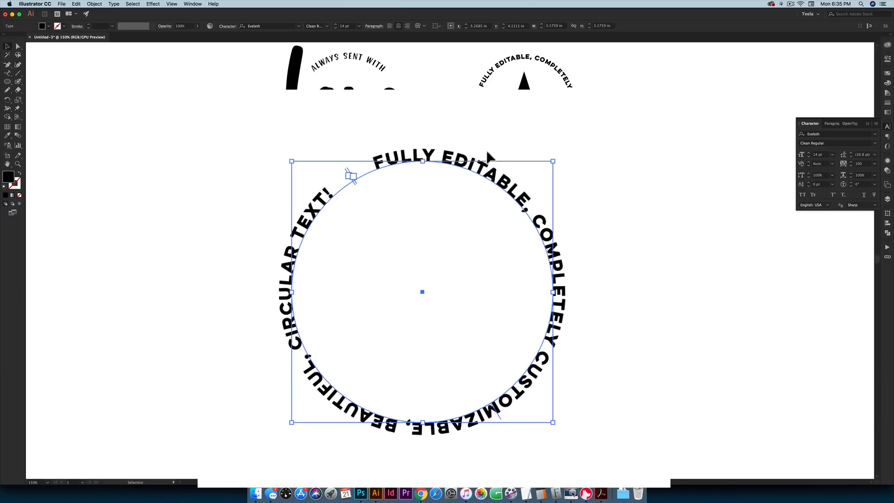
mouse_move(347, 173)
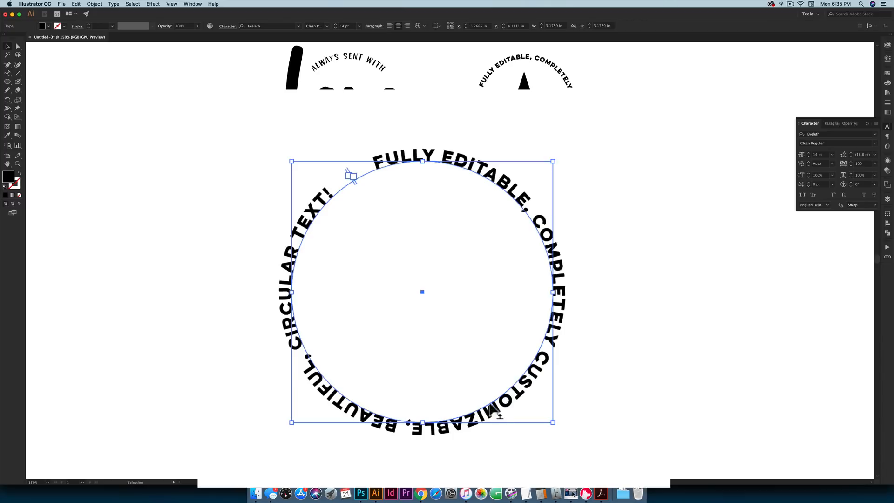
mouse_move(501, 425)
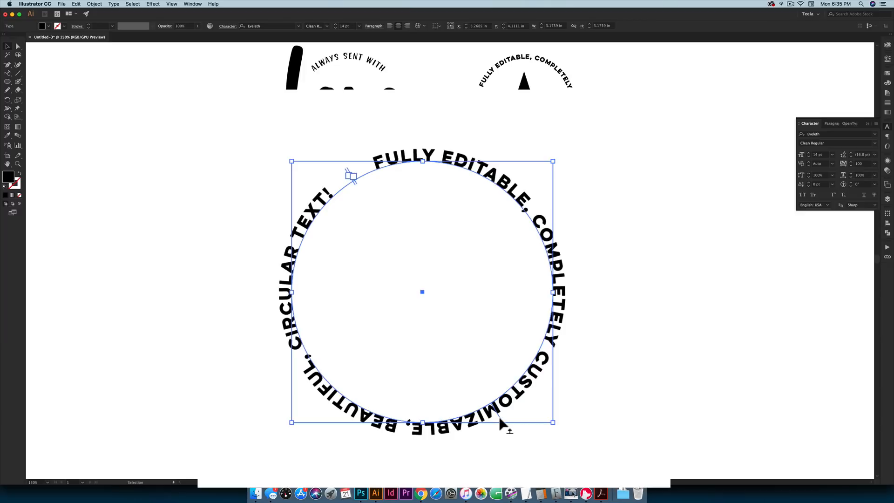
drag(503, 423, 485, 400)
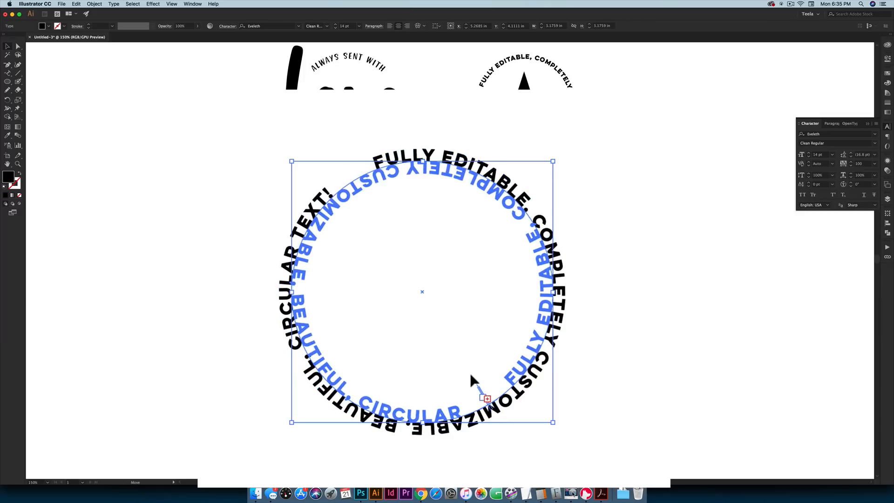
drag(473, 397, 488, 397)
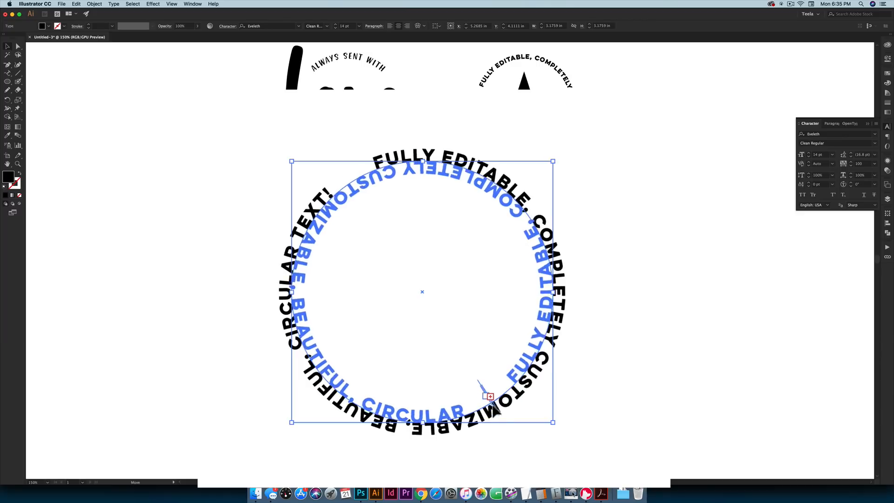
drag(493, 397, 552, 389)
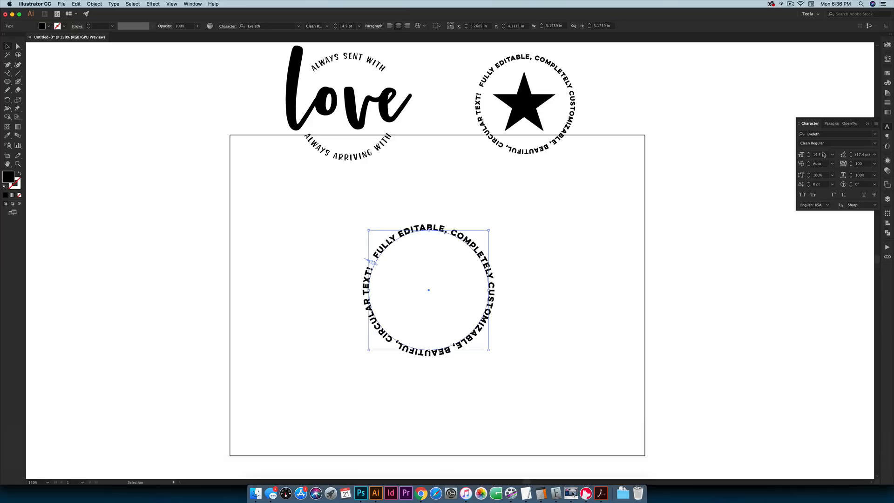
click(539, 259)
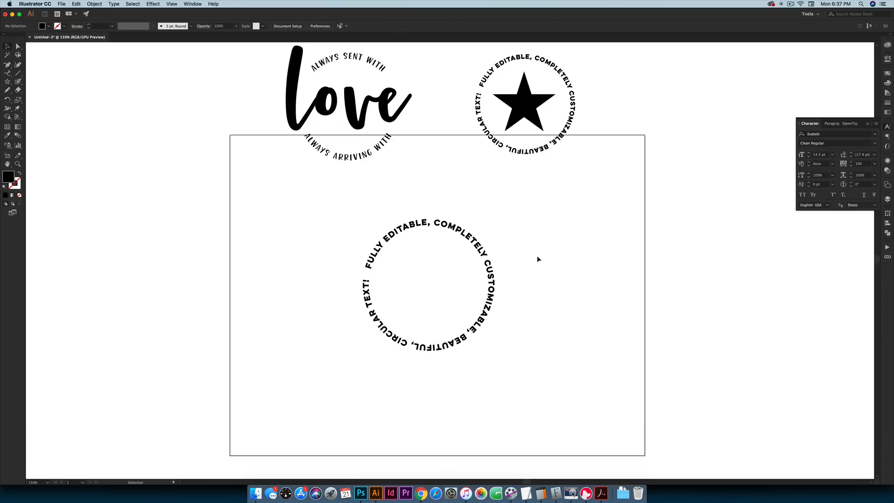
mouse_move(557, 246)
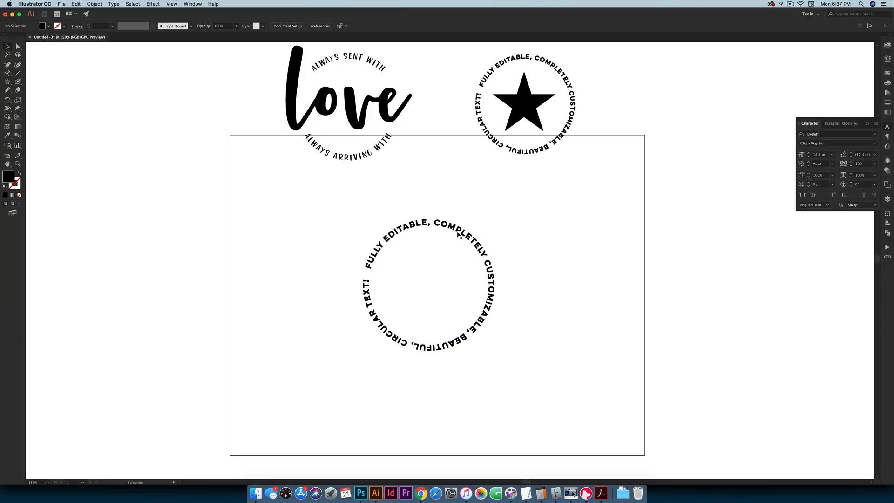
In Type on a Path Options with Preview on, try 3D Ribbon and return to the Rainbow effect.
click(113, 4)
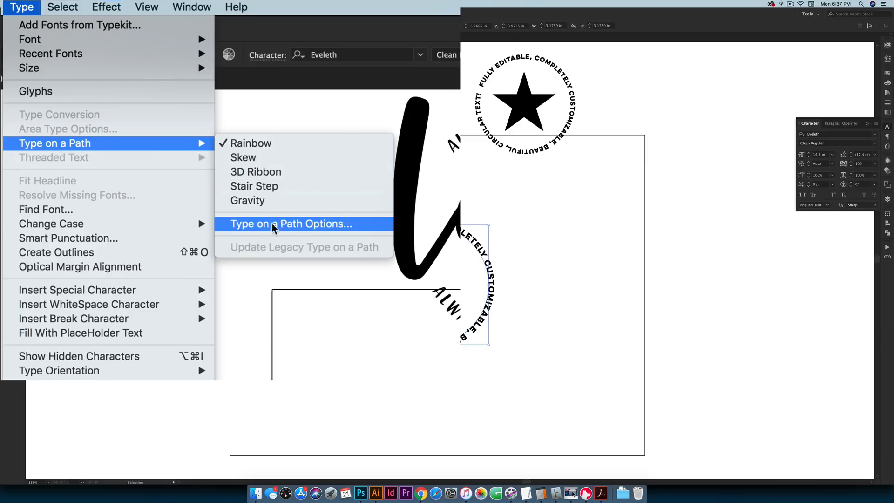
click(289, 224)
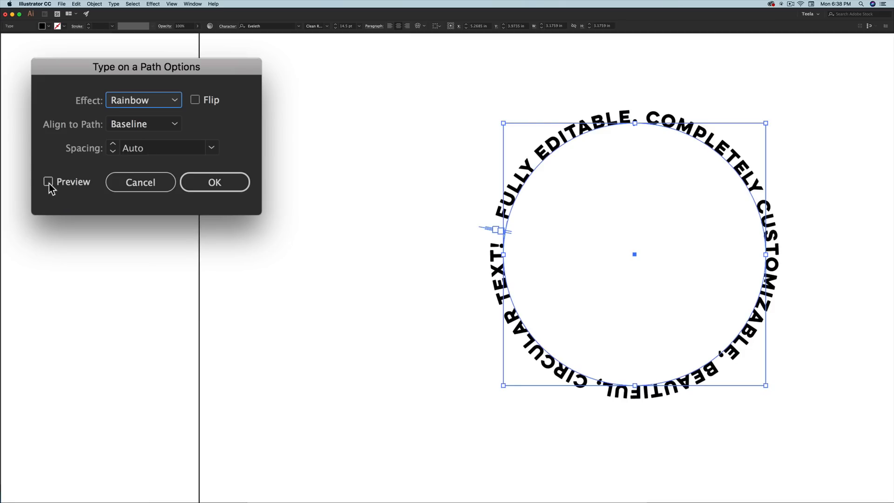
click(48, 181)
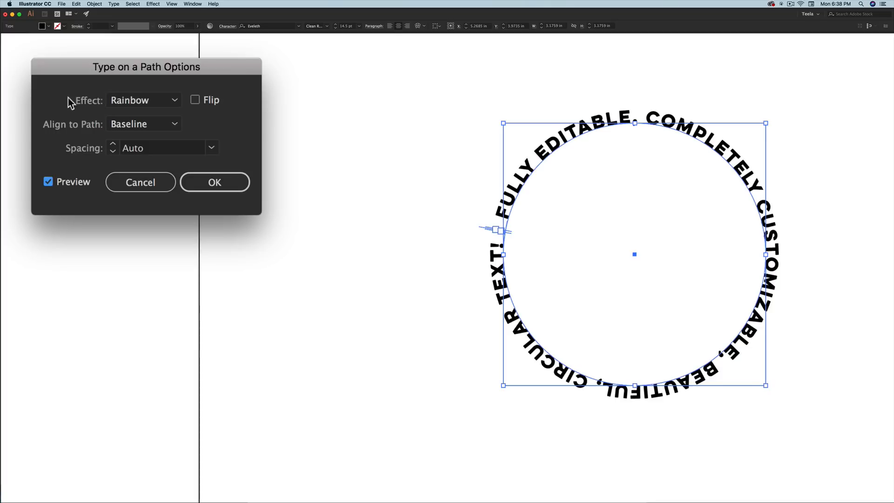
click(144, 99)
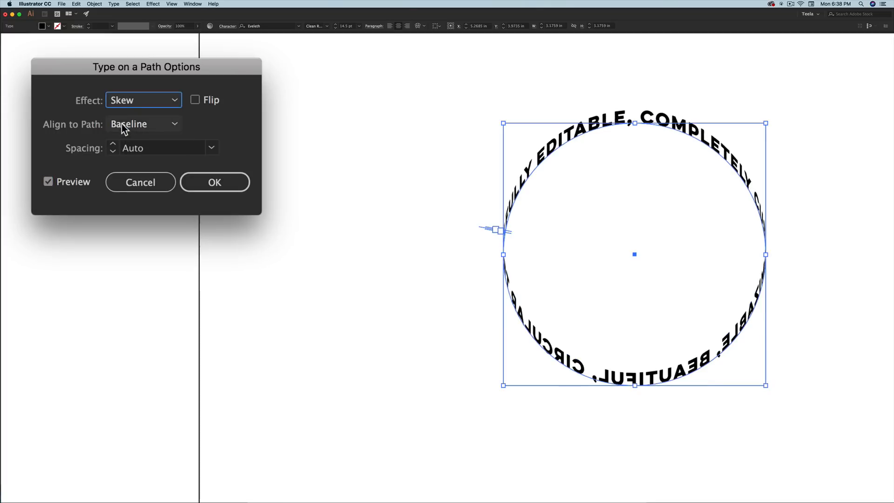
click(143, 99)
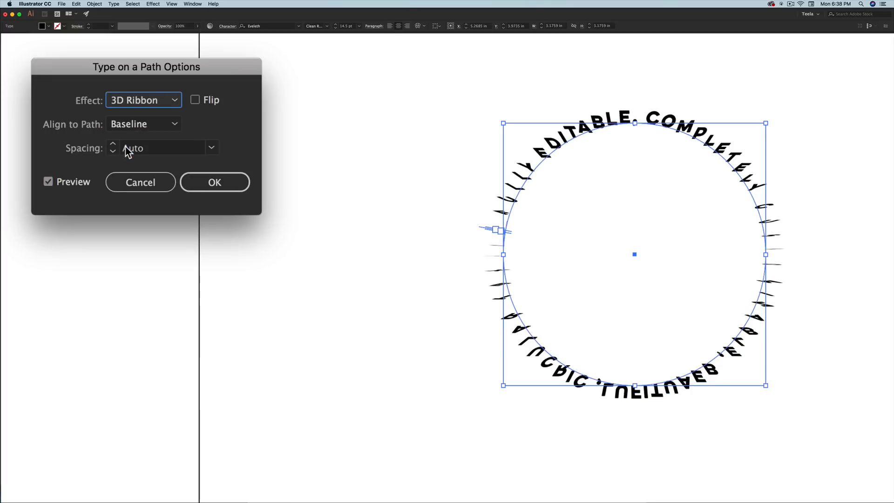
click(143, 100)
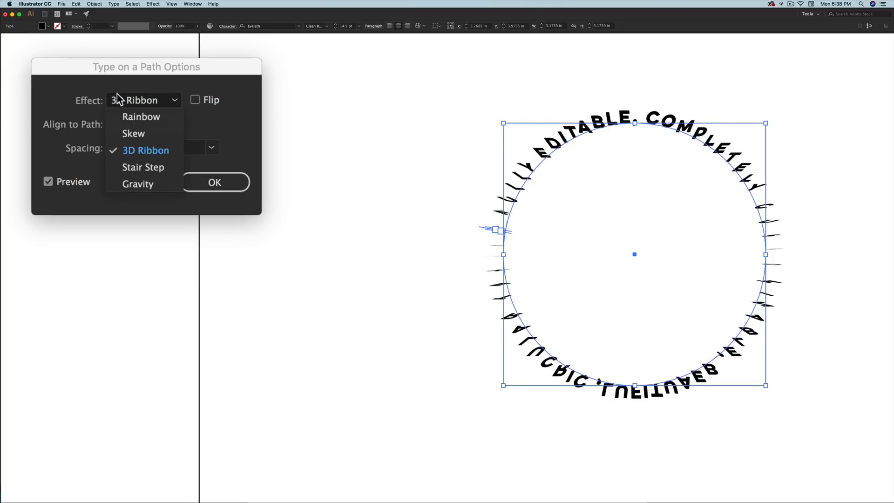
click(141, 116)
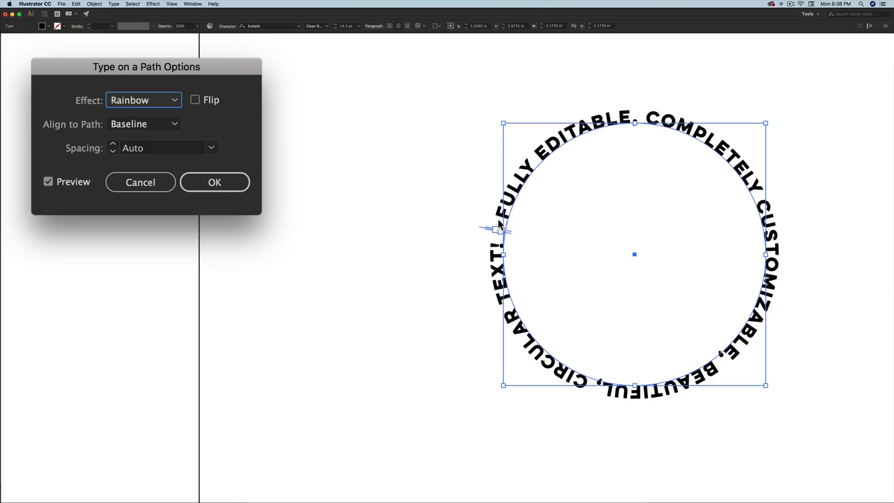
mouse_move(598, 131)
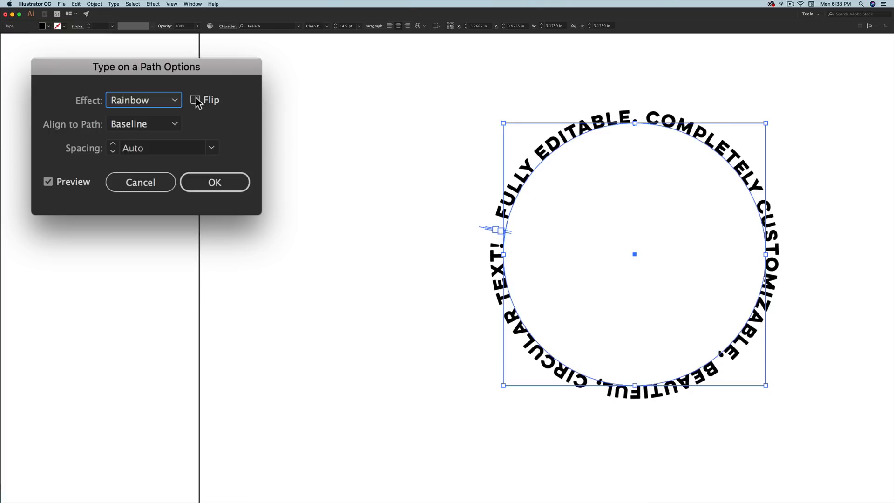
Keep the text unflipped outside the circle, set Align to Path to Center and confirm.
click(195, 99)
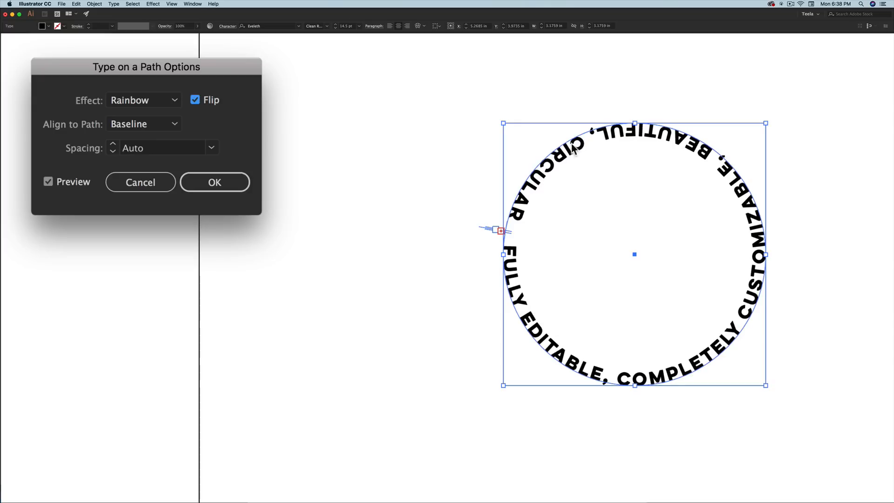
mouse_move(522, 201)
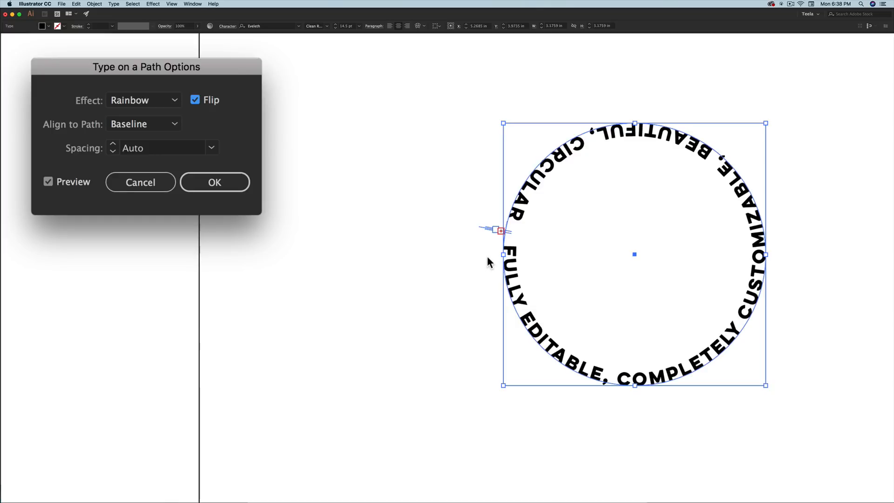
mouse_move(430, 228)
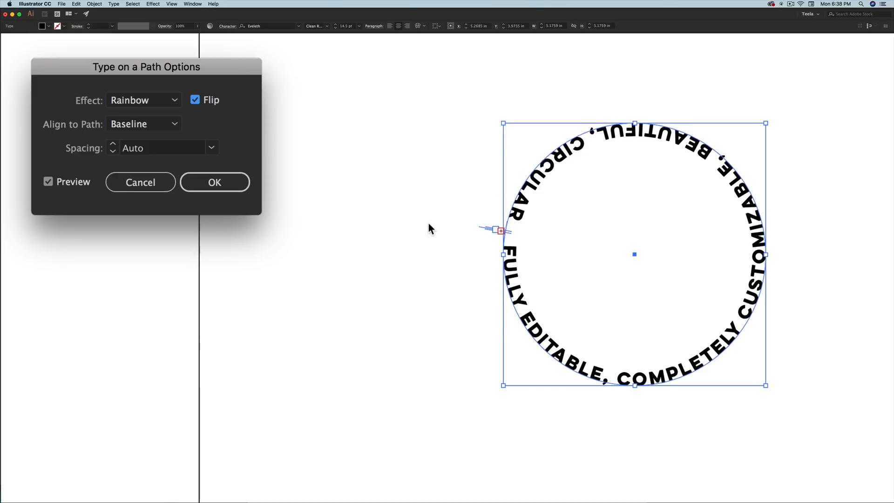
mouse_move(191, 155)
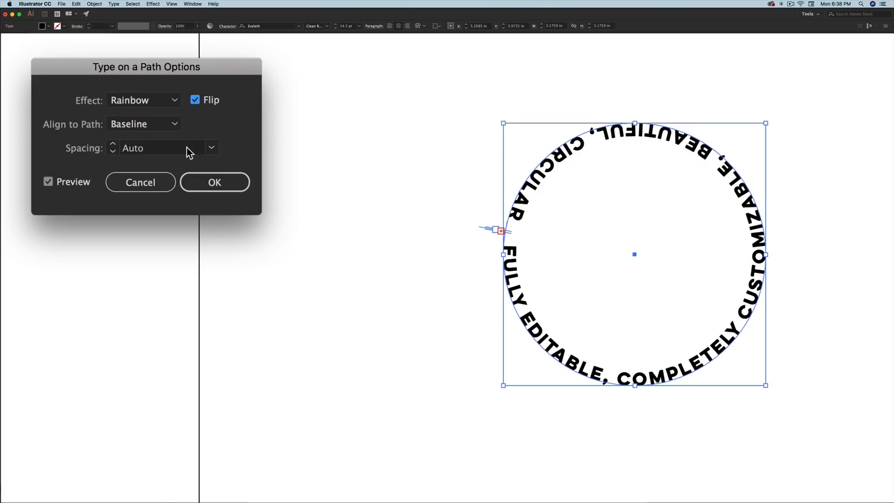
mouse_move(602, 162)
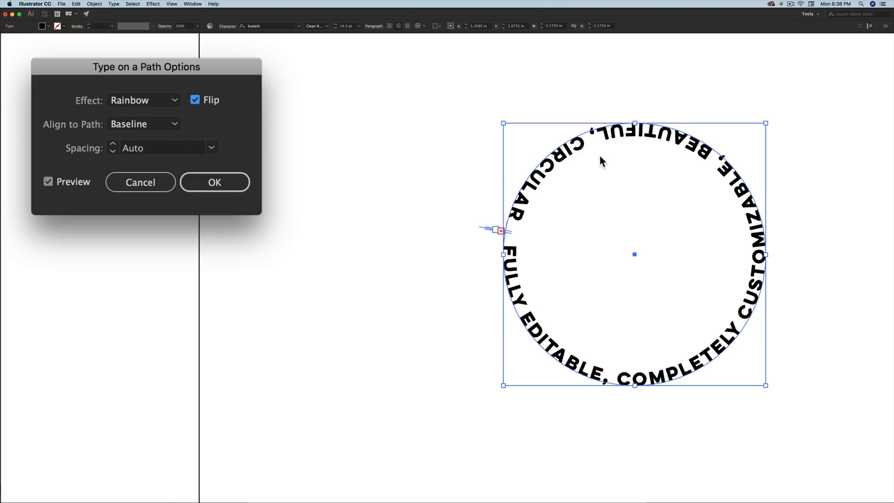
mouse_move(619, 131)
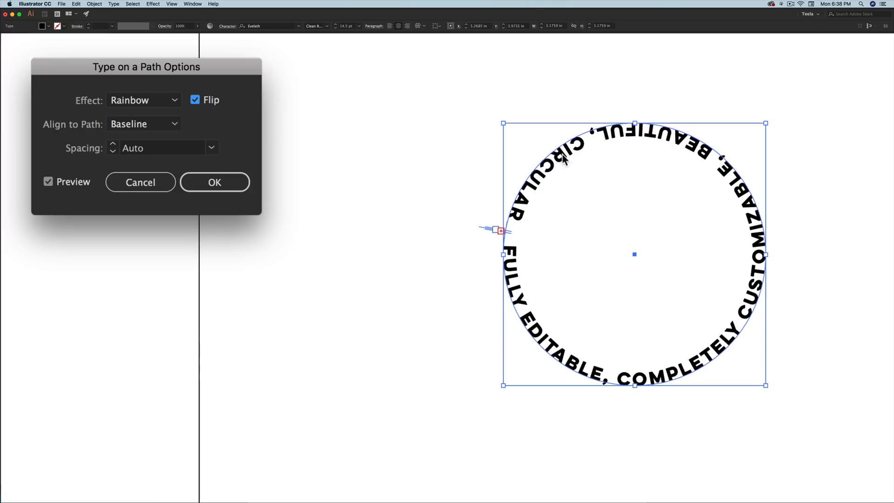
click(195, 100)
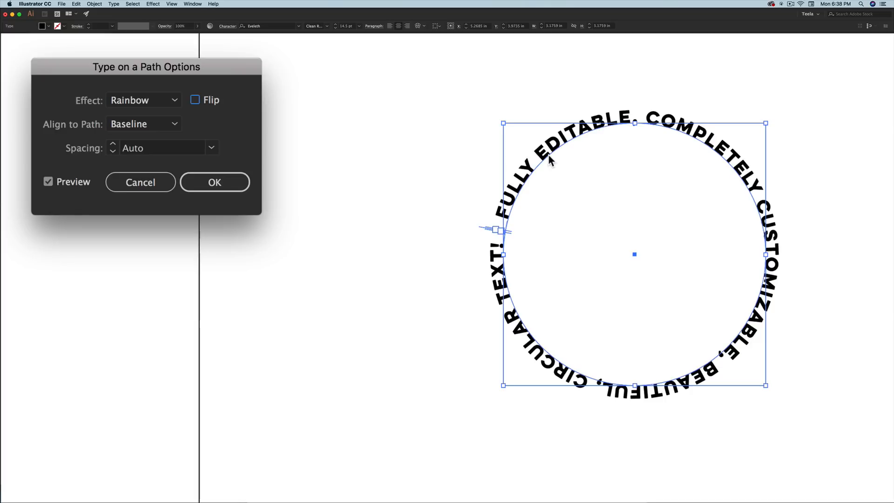
click(143, 124)
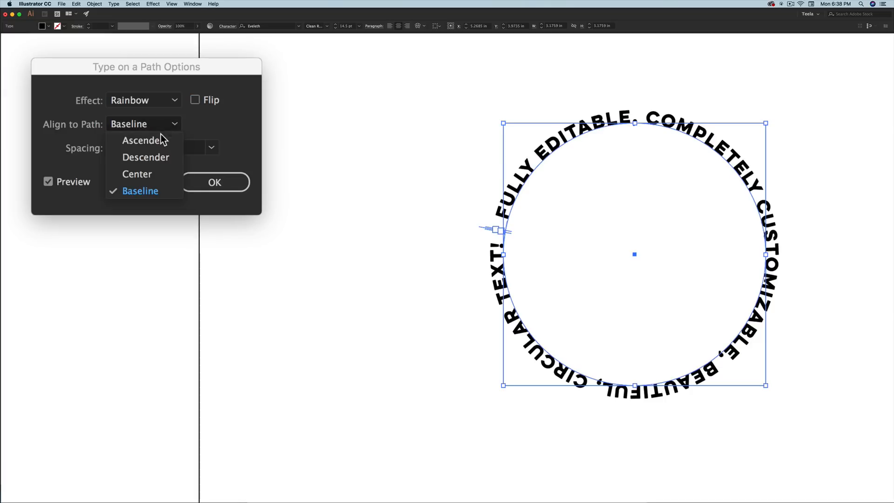
click(141, 140)
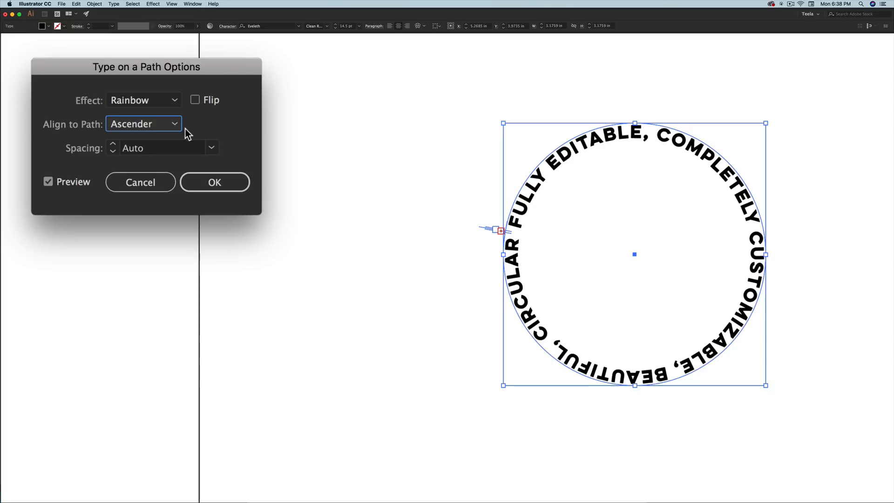
click(144, 124)
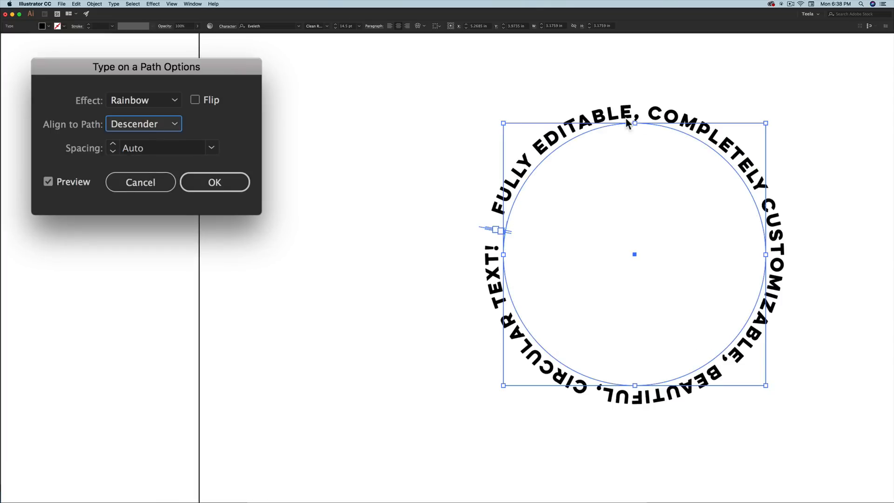
mouse_move(546, 160)
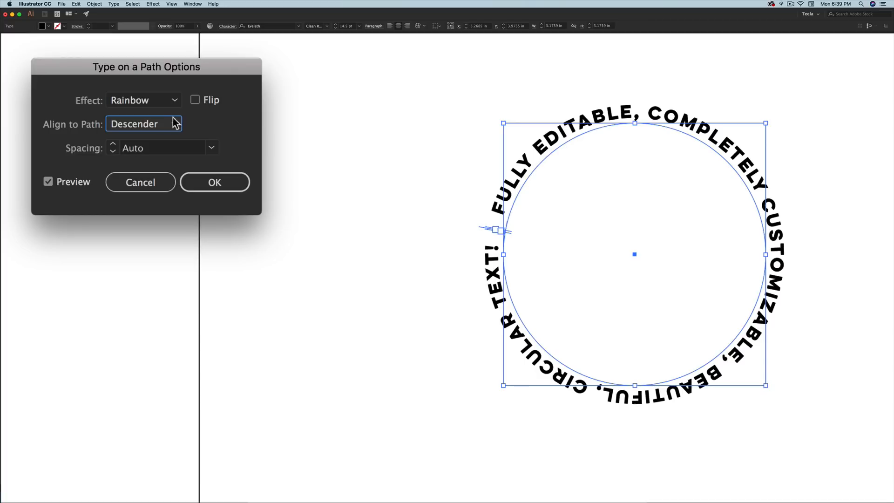
click(143, 124)
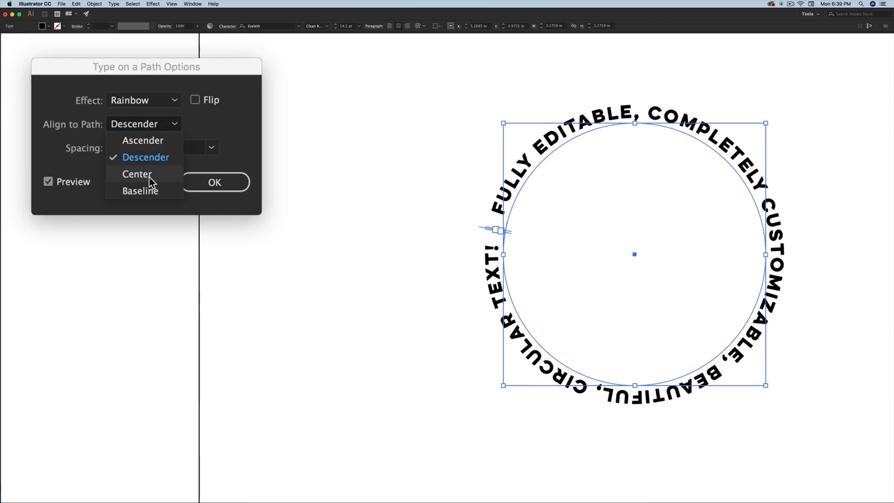
click(137, 174)
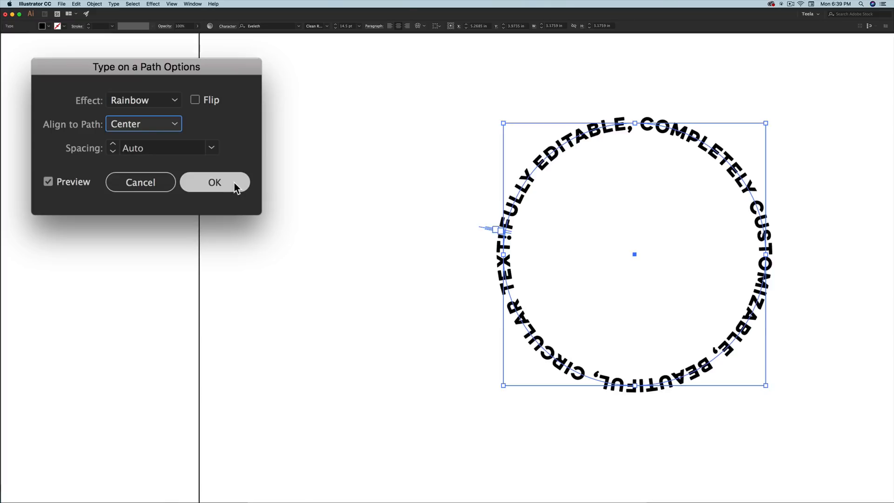
click(214, 182)
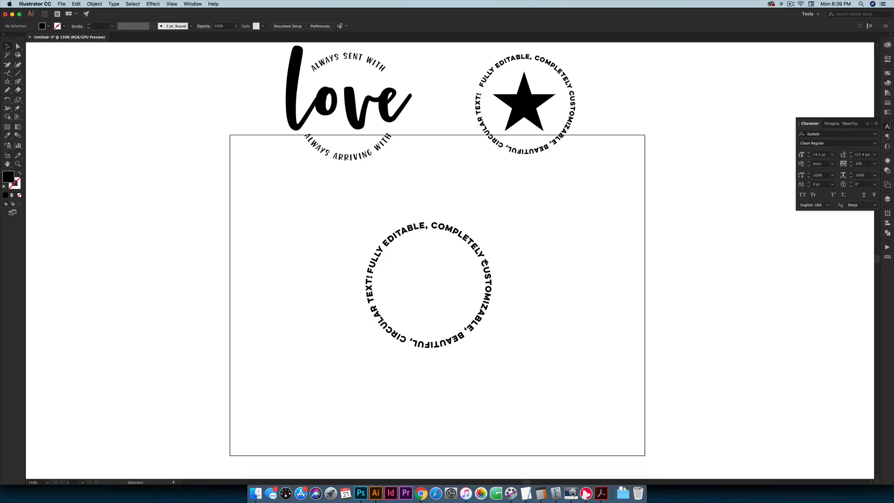
Paste the black star from the existing badge into the new text circle and move the badge right of the artboard.
click(429, 285)
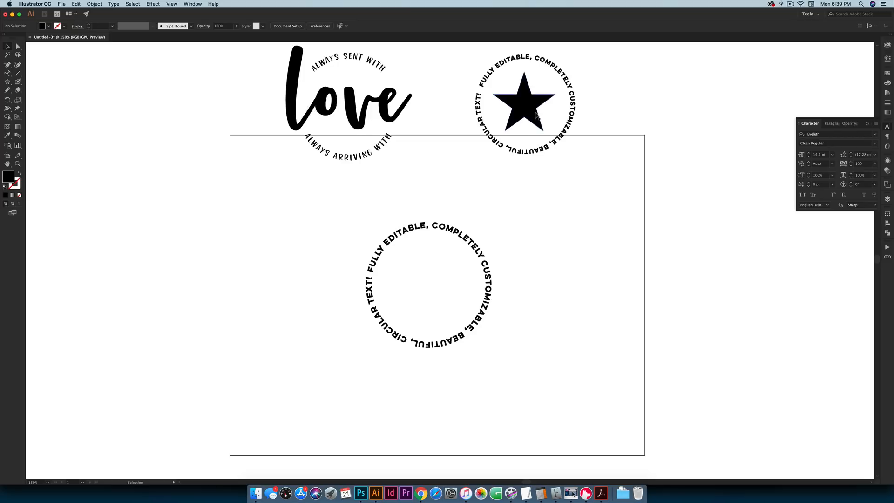
click(523, 103)
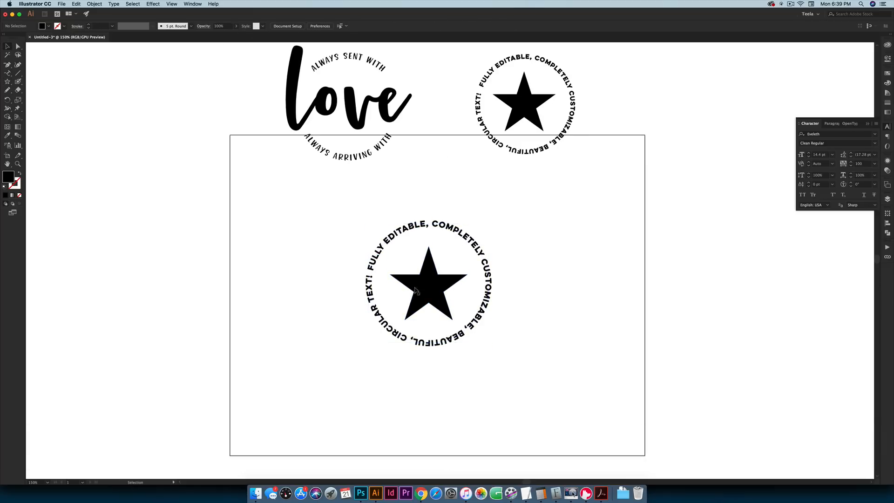
click(427, 282)
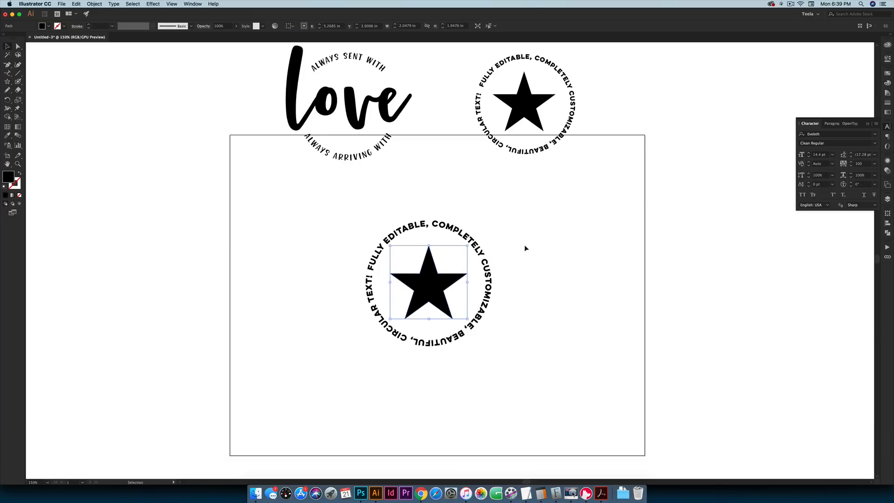
drag(428, 282, 739, 262)
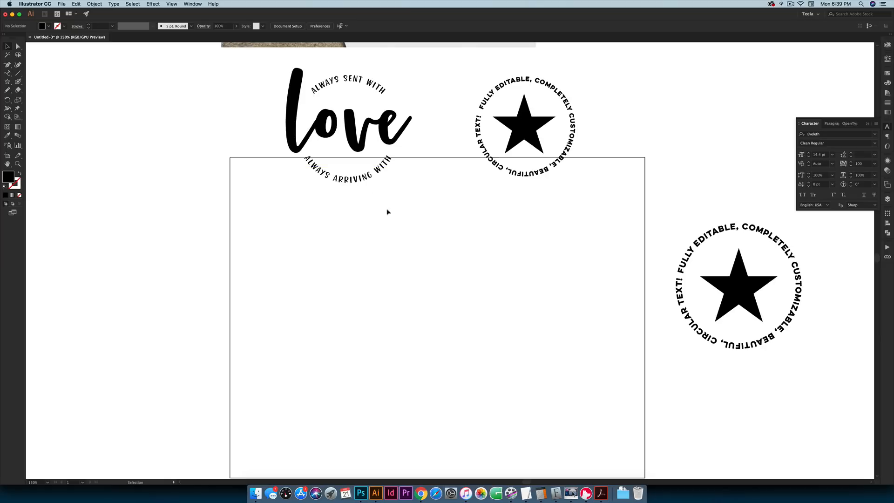
mouse_move(407, 211)
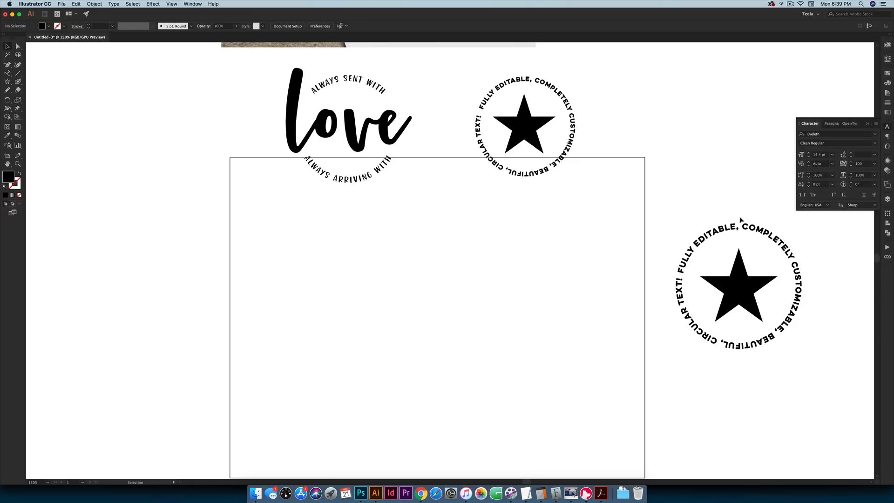
Search 'skin' in the font field and apply Skinny Jeans Caps to ALWAYS SENT WITH.
scroll(down, 3)
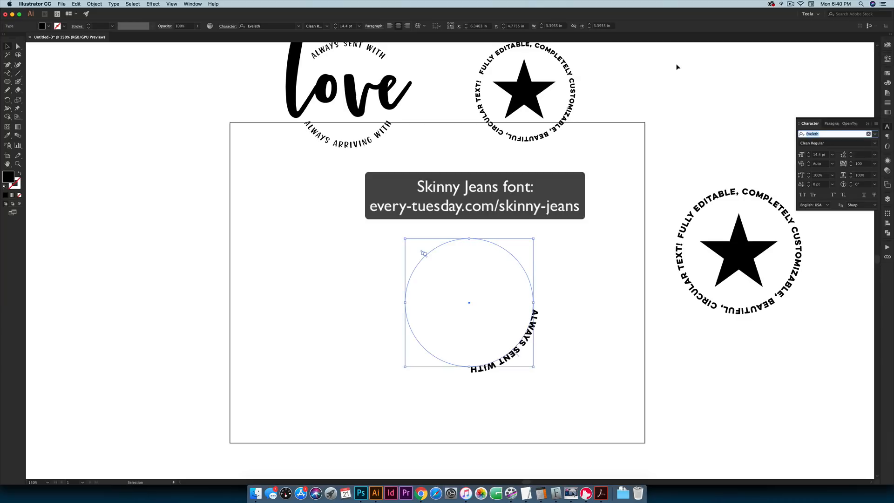
text(skin)
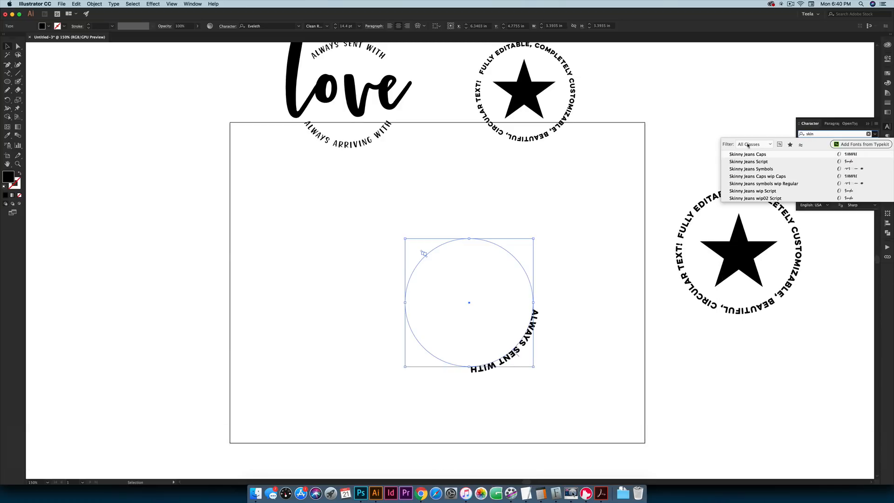
click(748, 154)
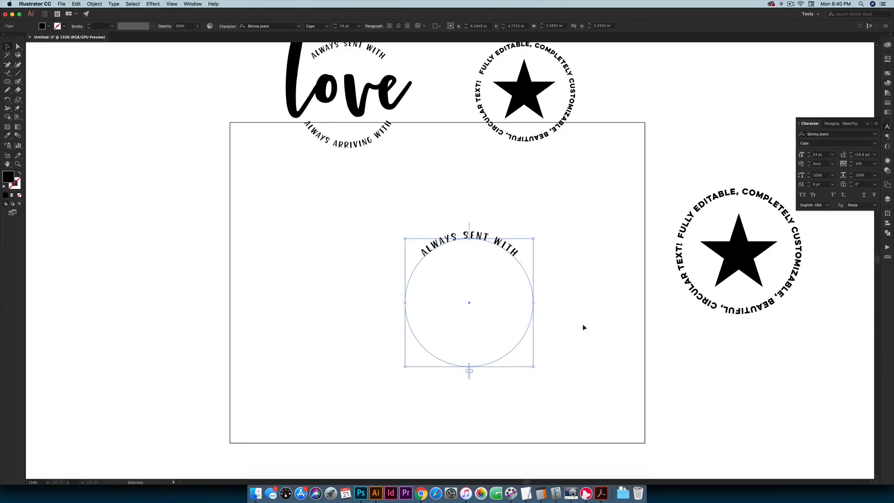
mouse_move(573, 325)
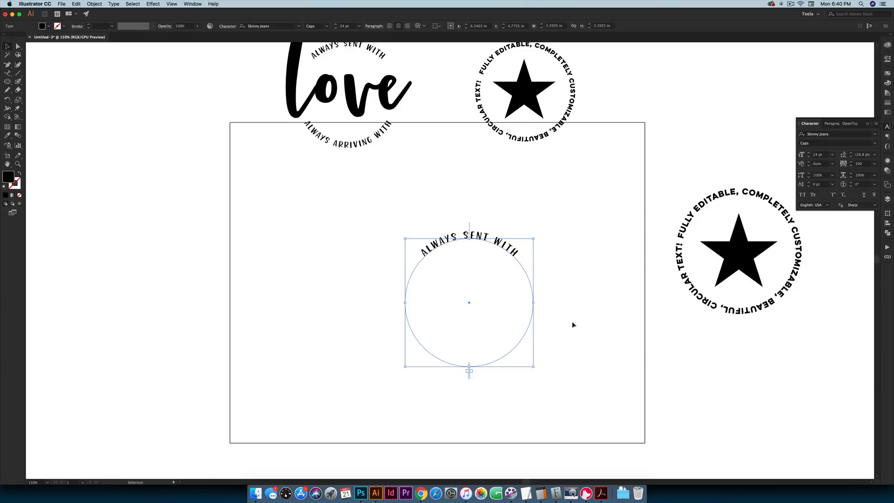
mouse_move(444, 247)
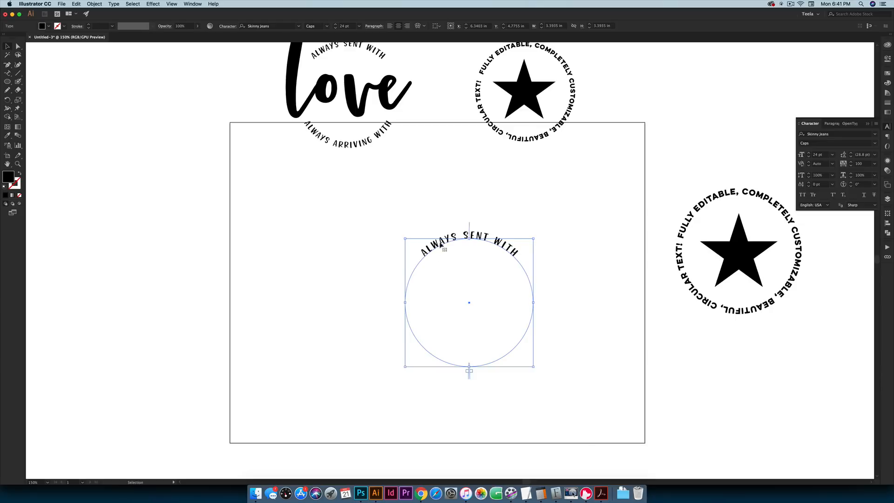
mouse_move(520, 351)
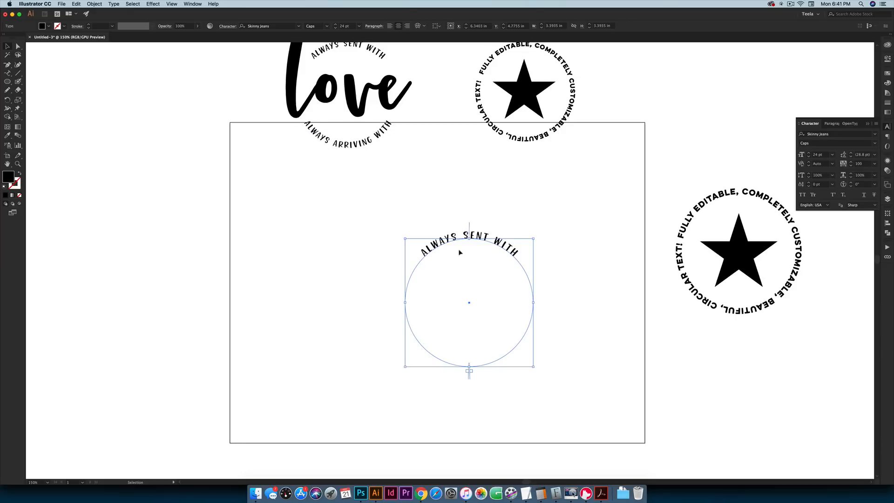
mouse_move(429, 343)
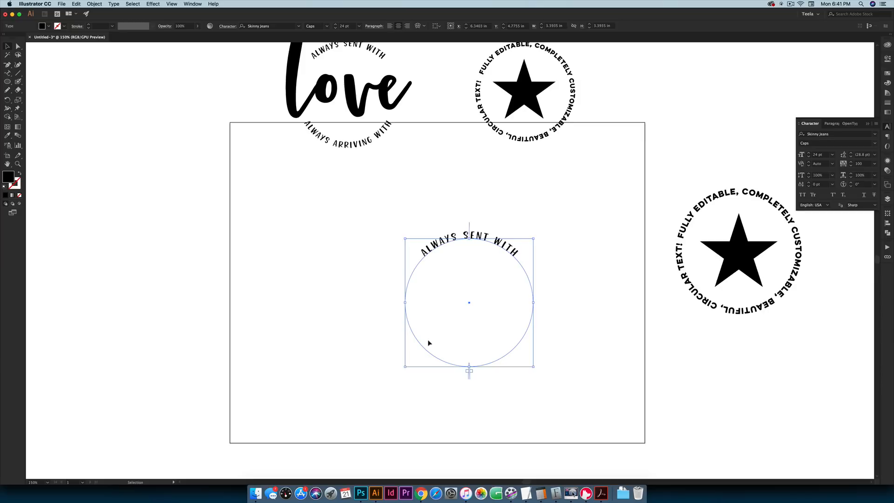
mouse_move(612, 275)
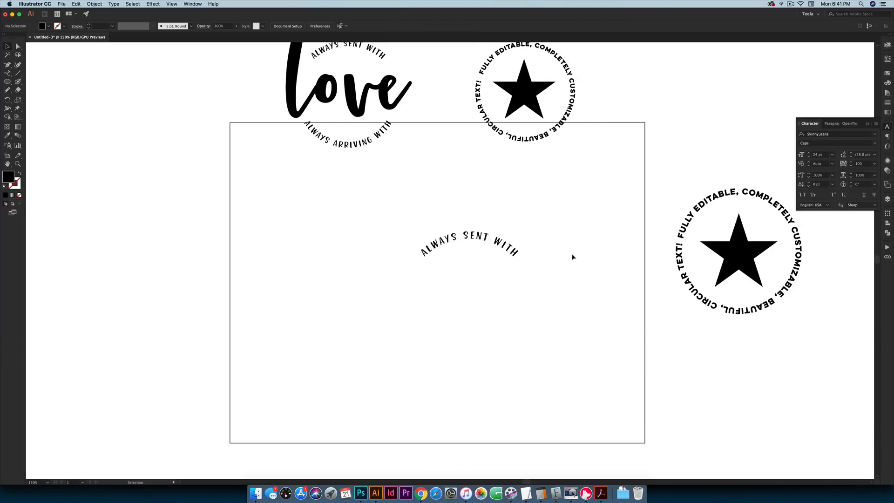
mouse_move(571, 256)
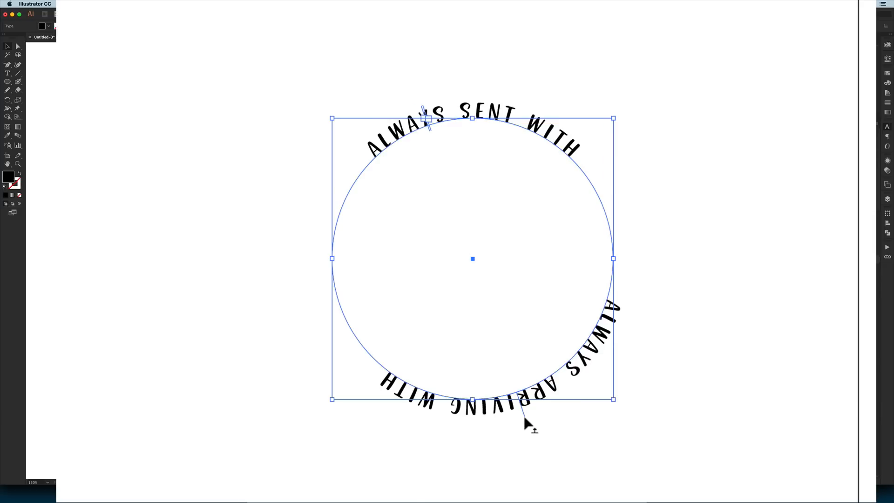
Flip ALWAYS ARRIVING WITH across the path so it reads along the bottom of the circle.
drag(427, 123, 510, 385)
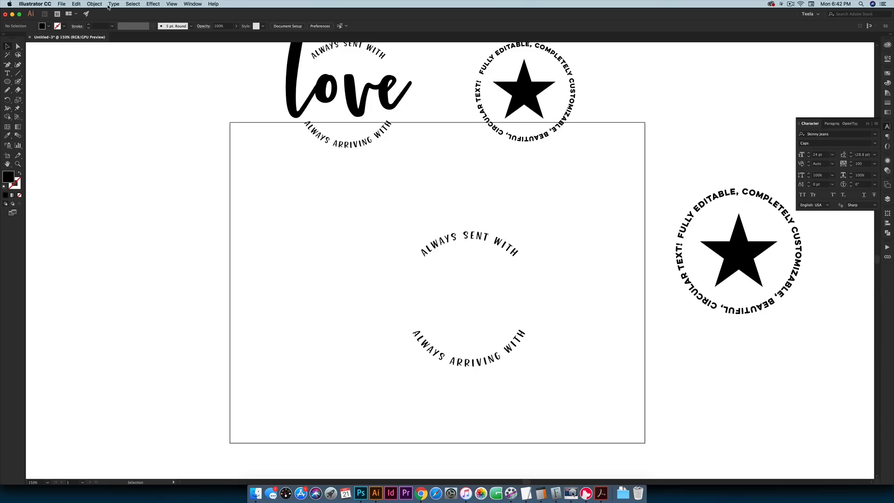
mouse_move(518, 299)
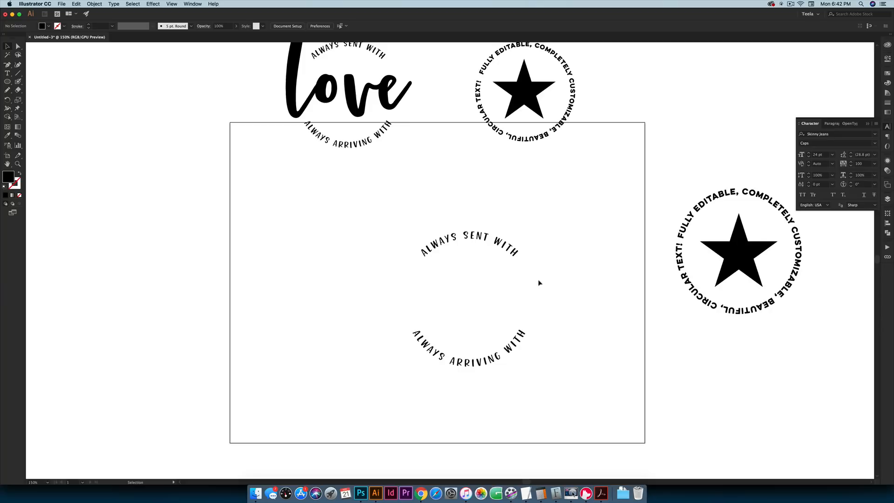
mouse_move(570, 294)
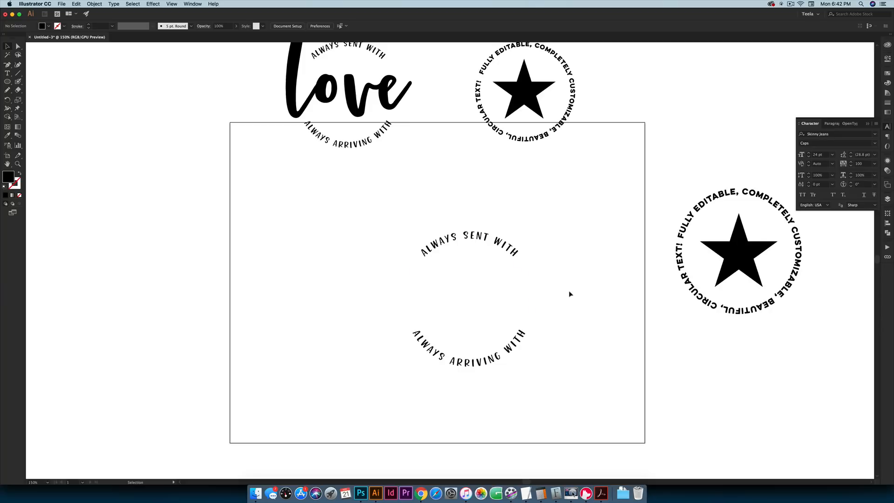
mouse_move(568, 291)
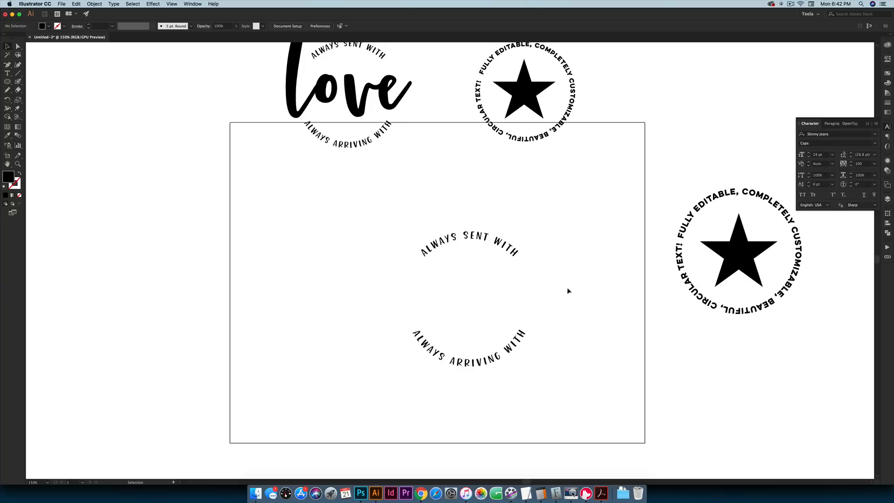
click(112, 4)
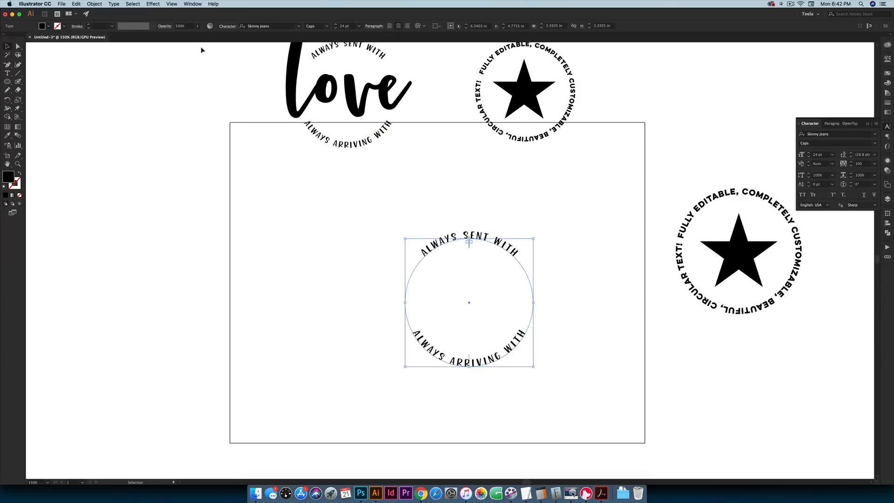
click(114, 4)
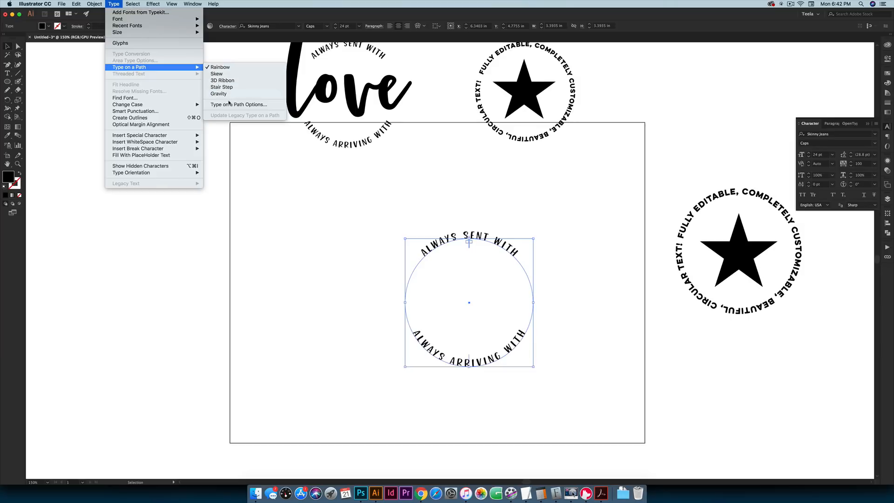
click(238, 105)
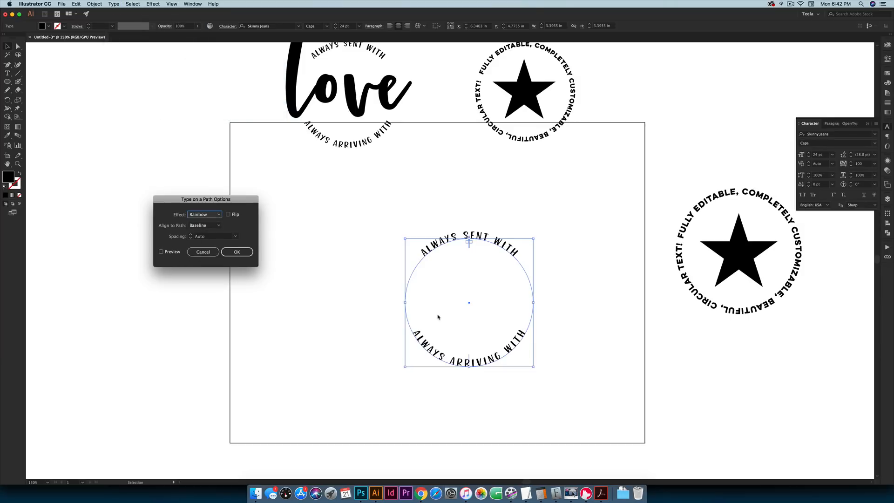
mouse_move(297, 263)
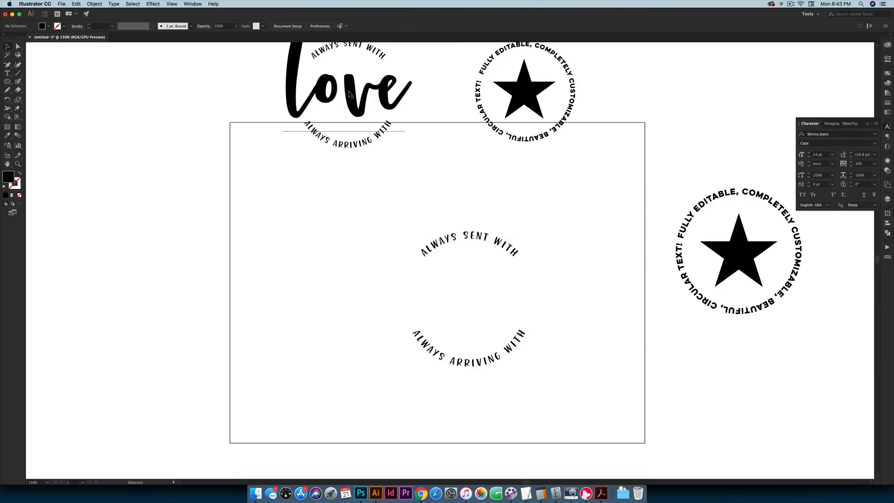
Option-drag a copy of the script 'love' into the circle and scale it up to fill it.
drag(348, 86, 462, 291)
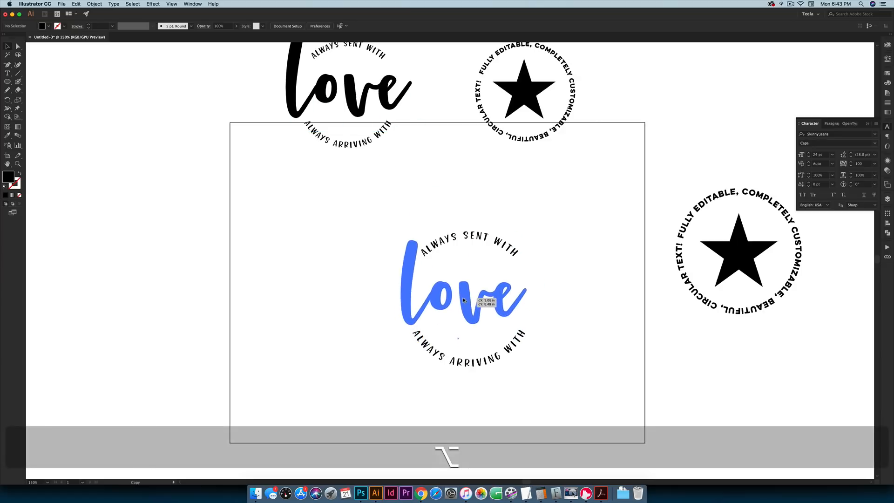
click(462, 293)
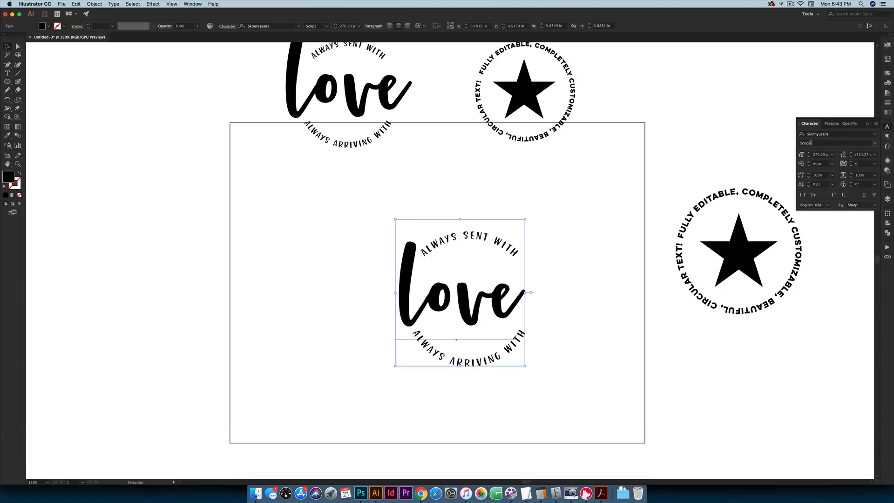
drag(527, 293, 536, 293)
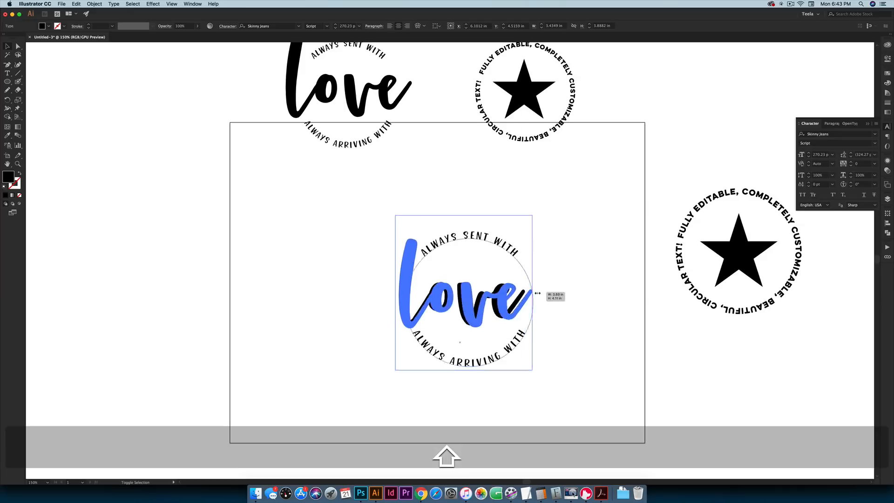
drag(533, 292, 558, 284)
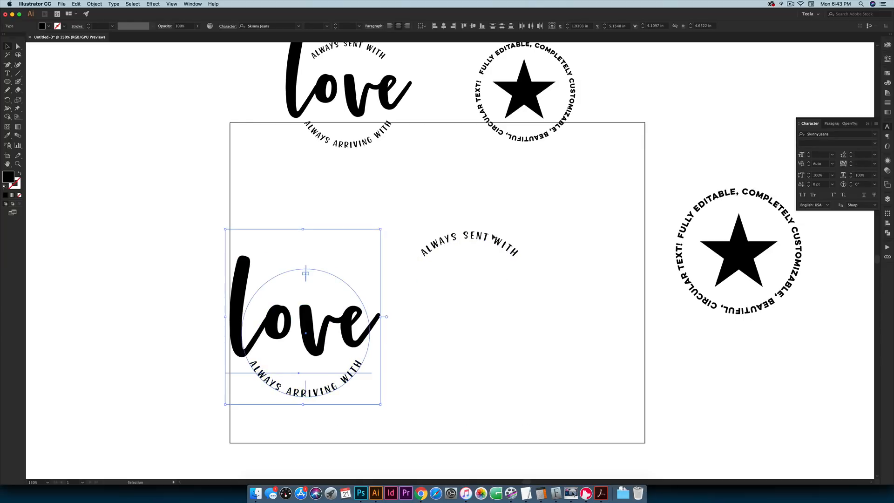
Position 'love' and the lower text under the top arc and group the badge with Cmd+G.
drag(302, 317, 468, 285)
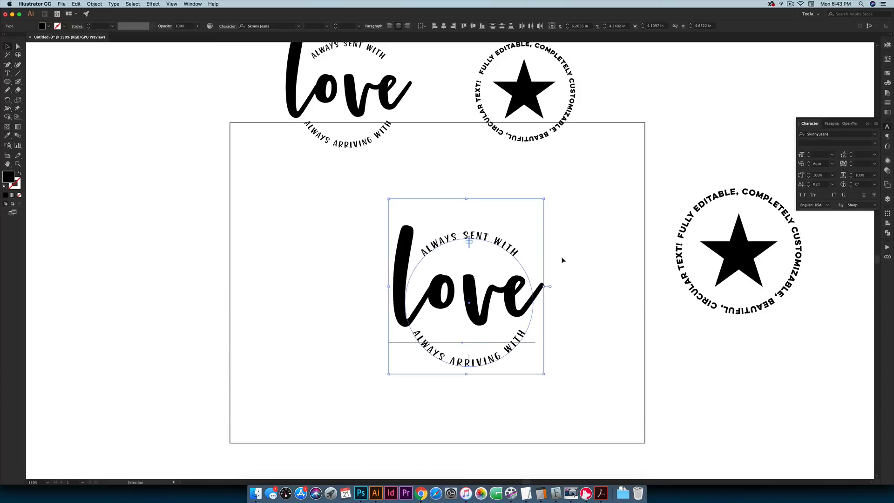
click(94, 4)
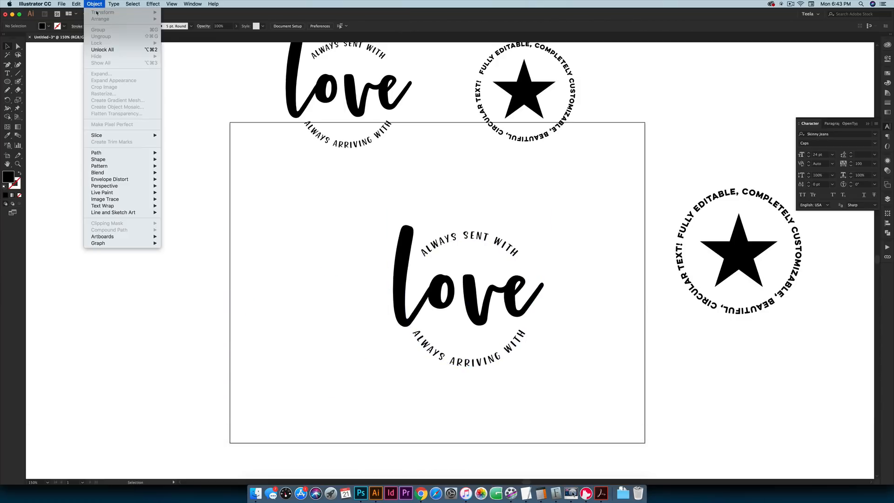
click(574, 209)
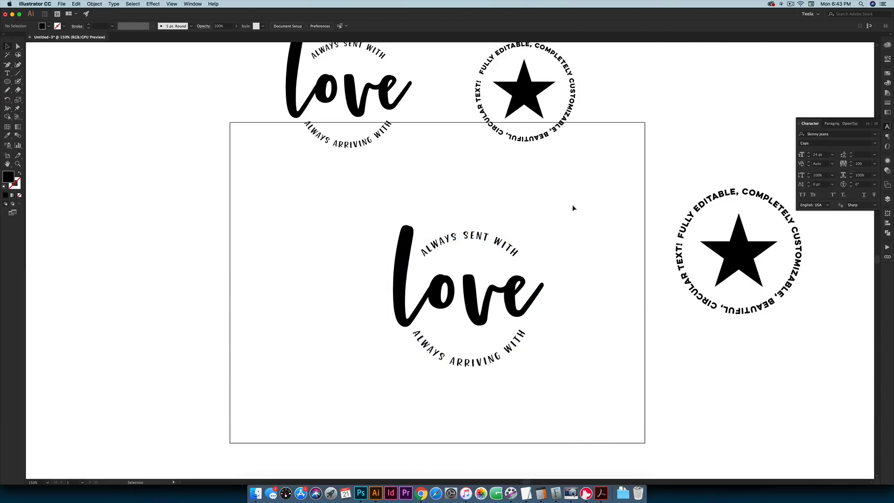
key(cmd+g)
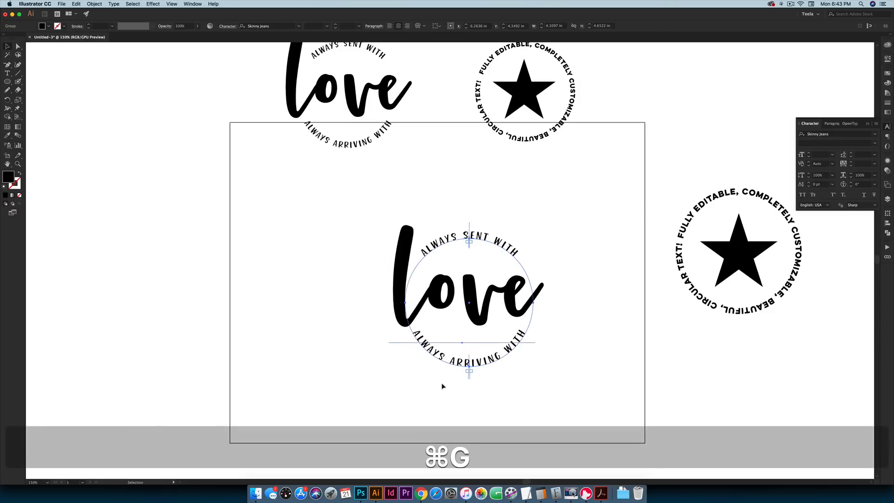